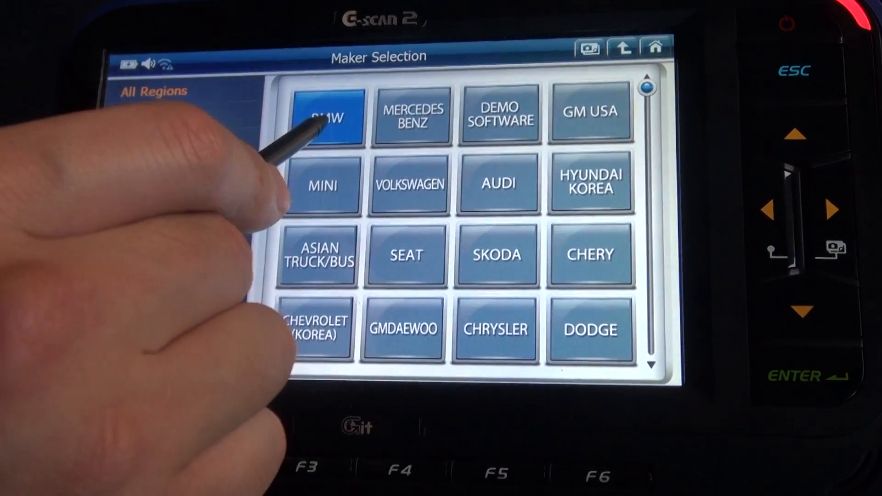
Choose BMW as maker and the DME engine electronics module for the X5 E70.
{"action": "left_click", "coordinate": [325, 115]}
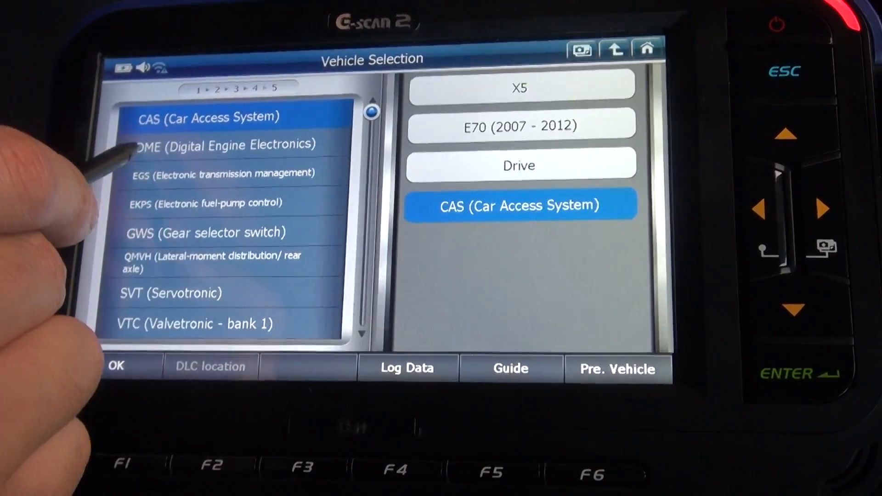
{"action": "left_click", "coordinate": [224, 144]}
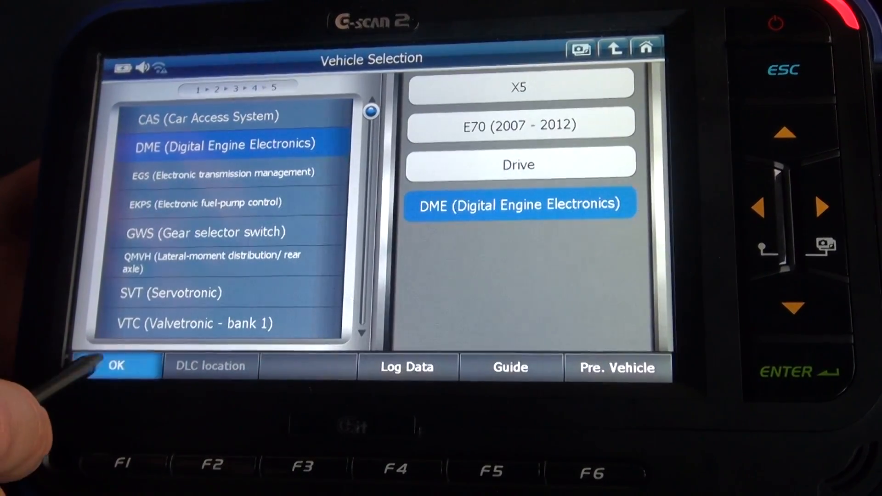
Confirm the vehicle, enter Special Function and choose Learn Valvetronic limit positions.
{"action": "left_click", "coordinate": [116, 366]}
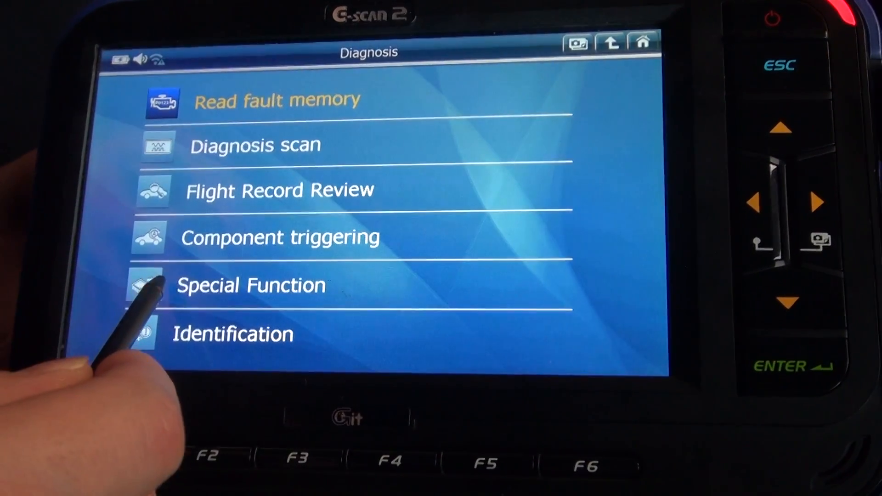
{"action": "left_click", "coordinate": [250, 285]}
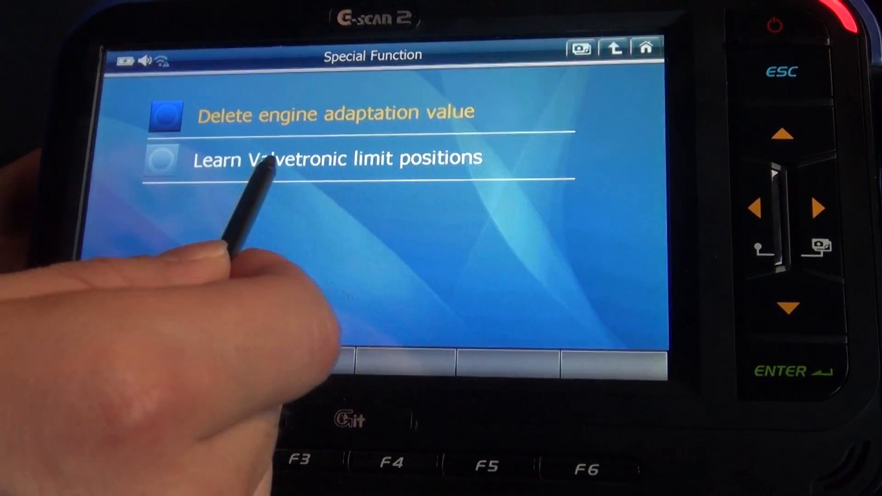
{"action": "left_click", "coordinate": [334, 159]}
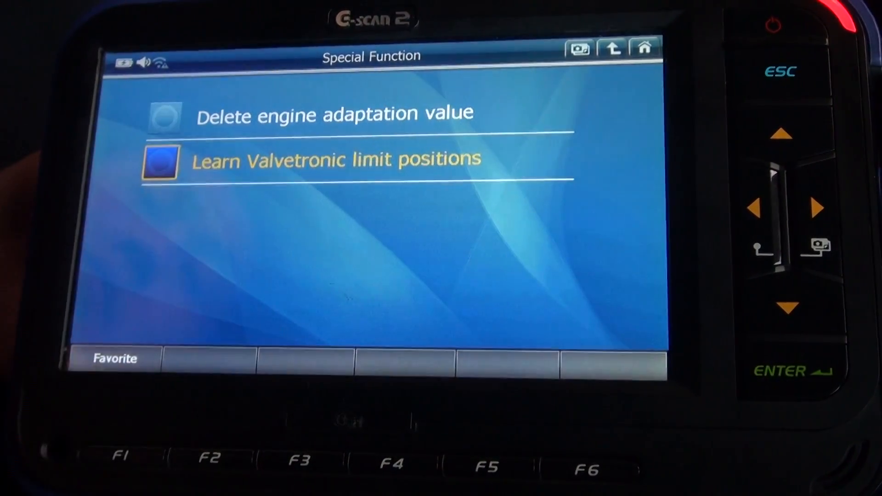
Launch the Learn Valvetronic limit positions function to its min/max lift explanation.
{"action": "left_click", "coordinate": [334, 160]}
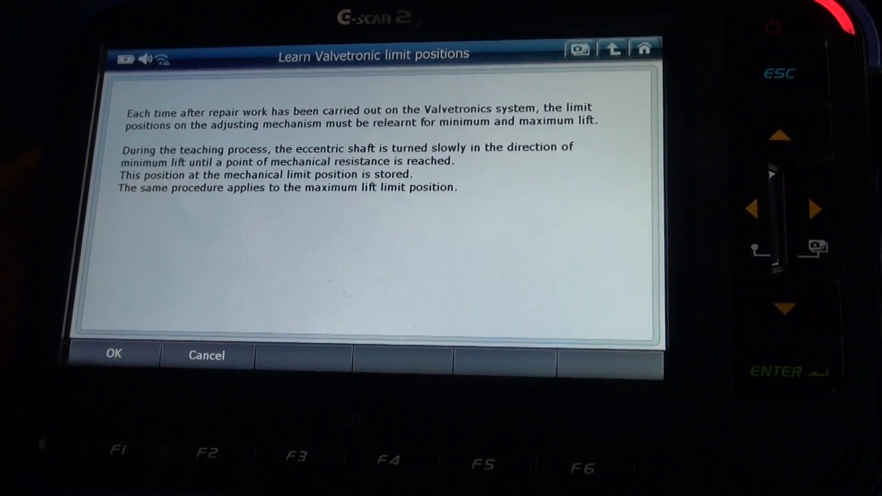
Acknowledge the explanation to reach the terminal 15 and R ignition instructions.
{"action": "left_click", "coordinate": [113, 352]}
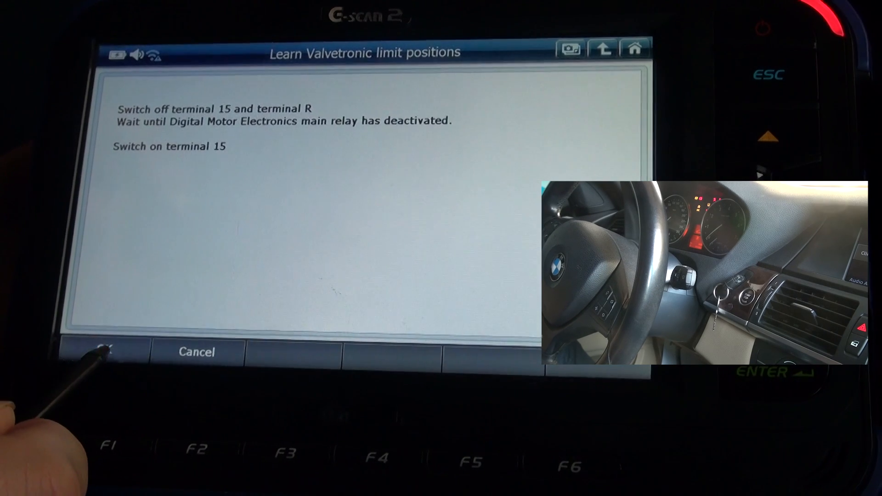
Confirm ignition cycled, run the learning, and acknowledge 'Limit positions successfully learnt'.
{"action": "left_click", "coordinate": [103, 351]}
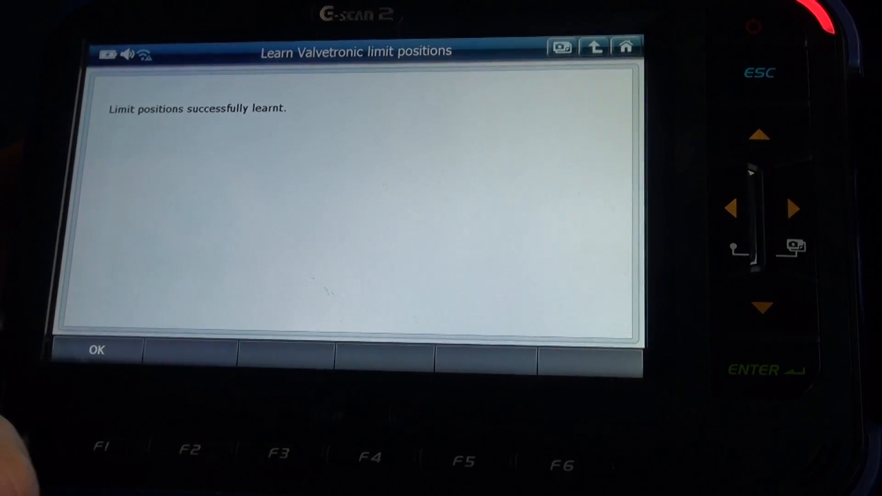
{"action": "left_click", "coordinate": [96, 349]}
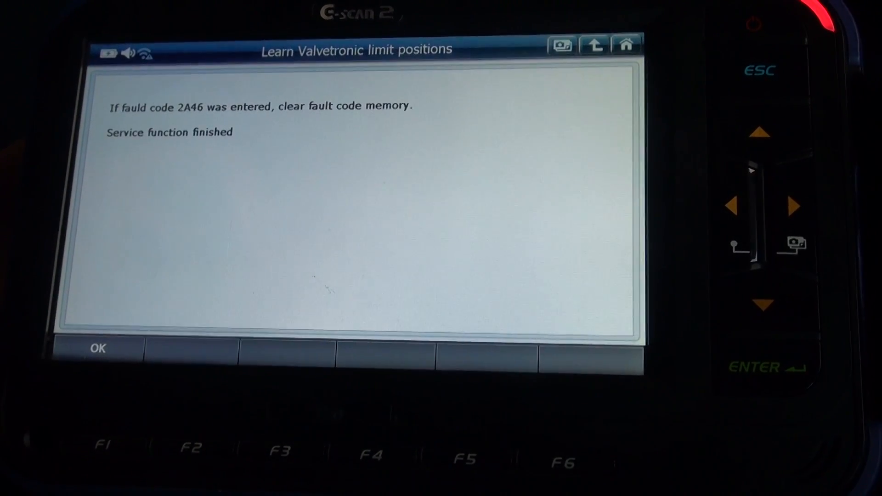